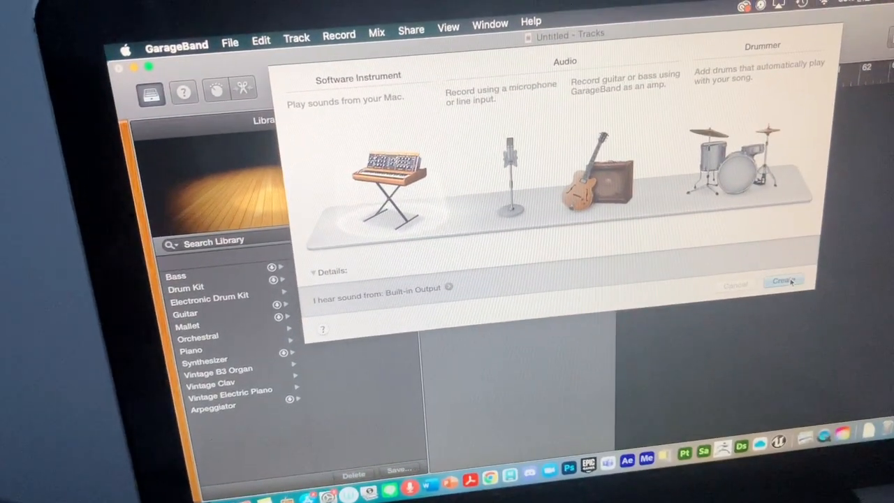
pyautogui.click(782, 281)
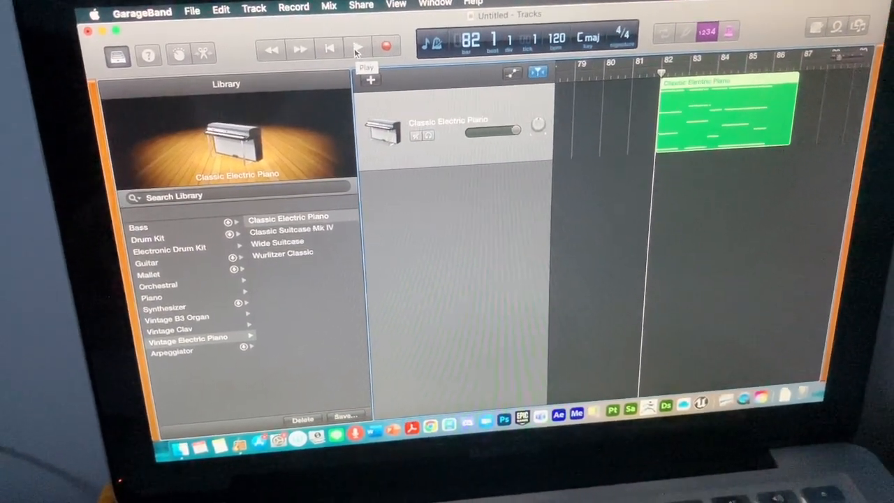
# - Play back the recorded Classic Electric Piano region from the control bar
pyautogui.click(358, 48)
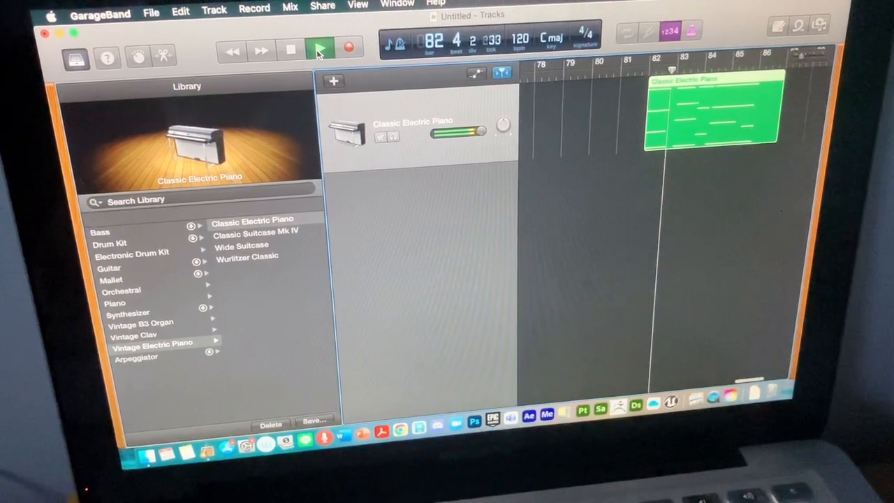
pyautogui.click(320, 49)
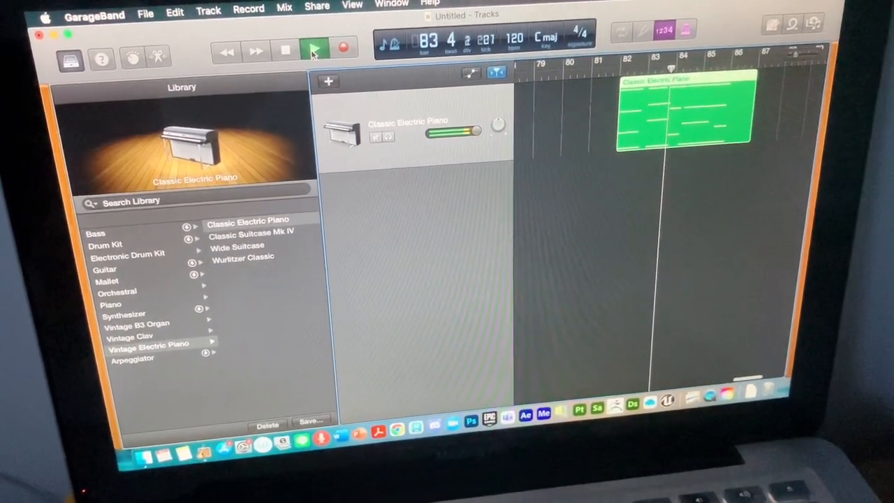